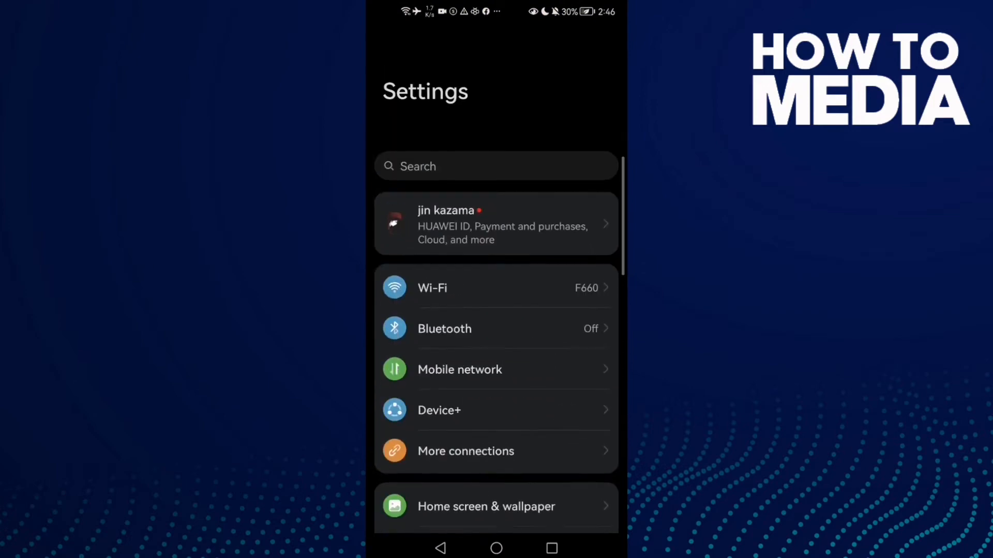
Reach the accessibility Audio page and switch Mono audio on, balance left centered.
scroll(down, 3)
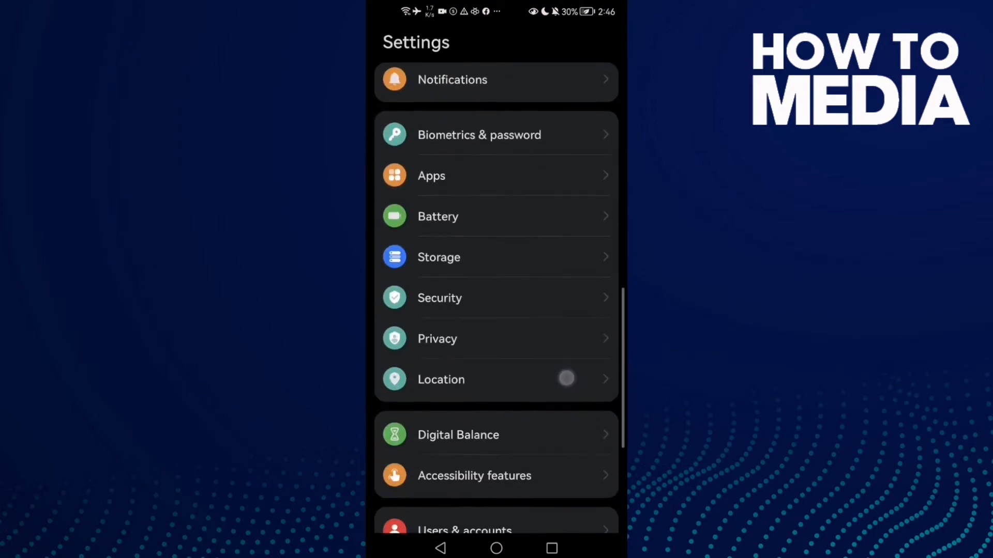
scroll(down, 3)
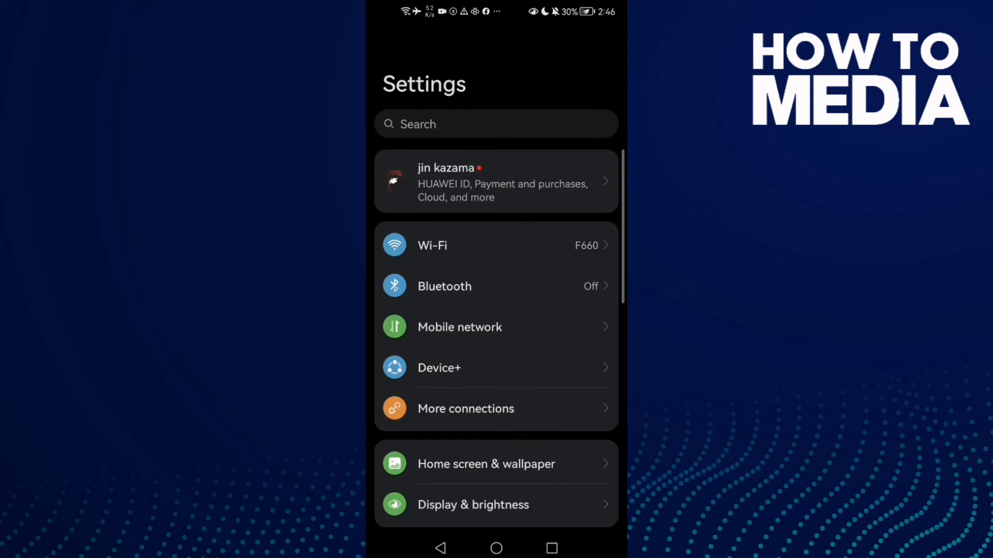
click(496, 124)
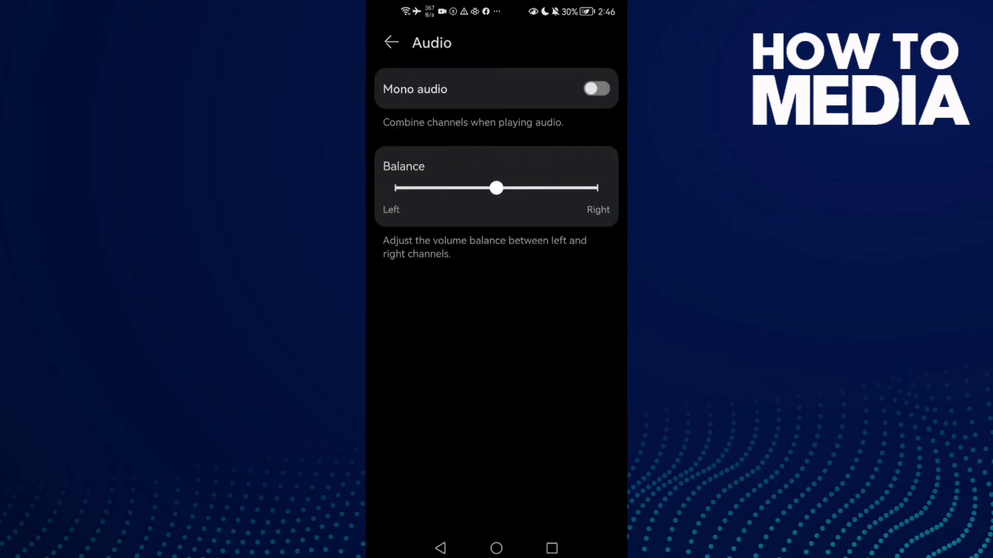
click(595, 89)
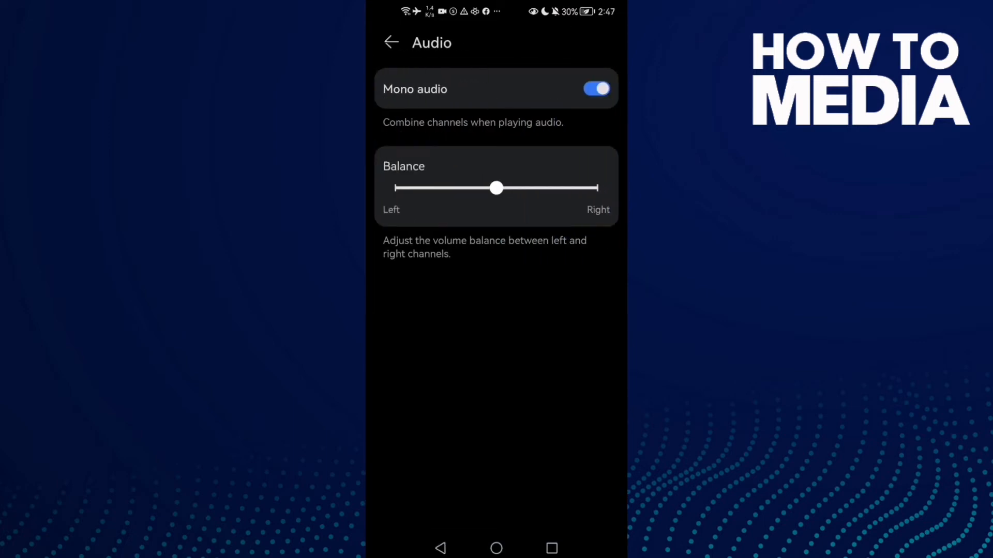
Switch Mono audio back off, leaving the left-right balance centered.
click(595, 89)
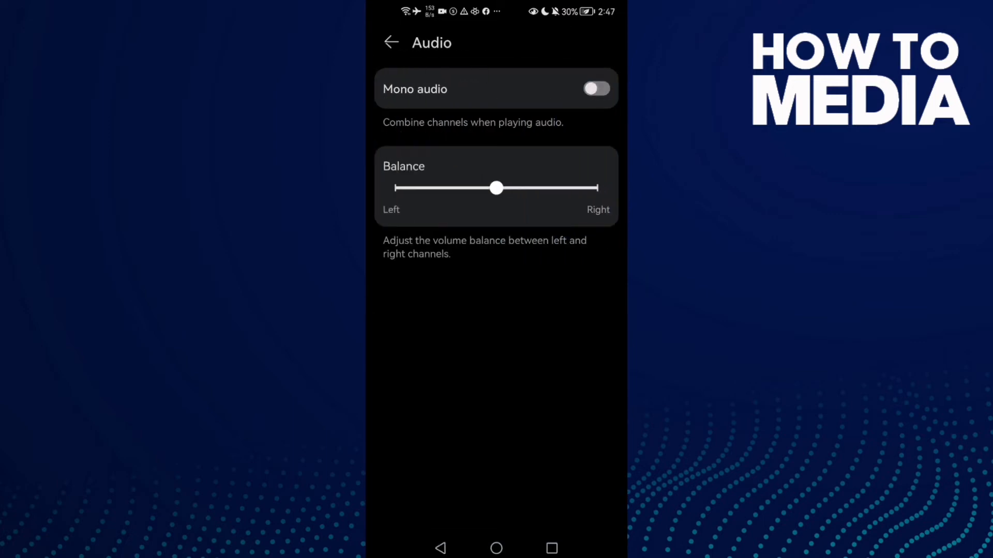